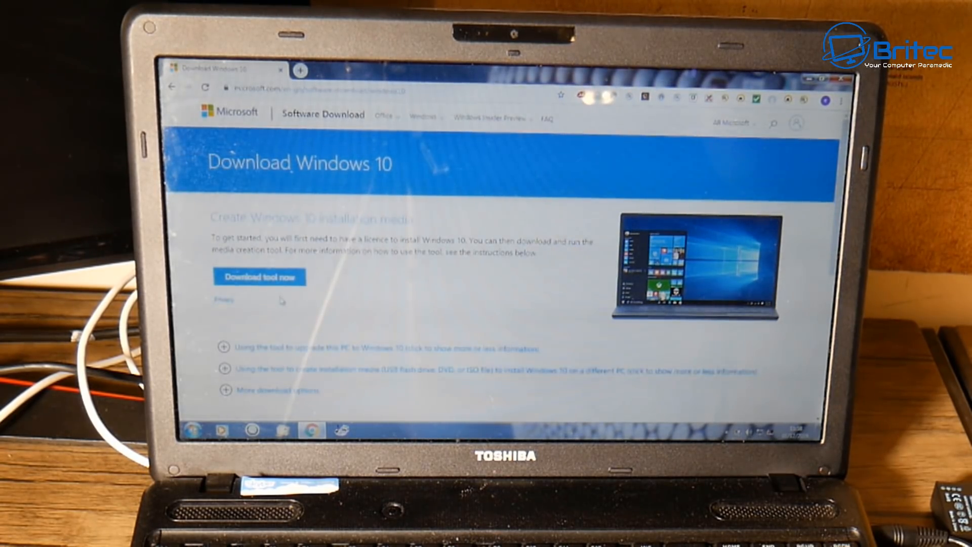
- Download the Windows 10 media creation tool from Microsoft's Download Windows 10 page
click(259, 276)
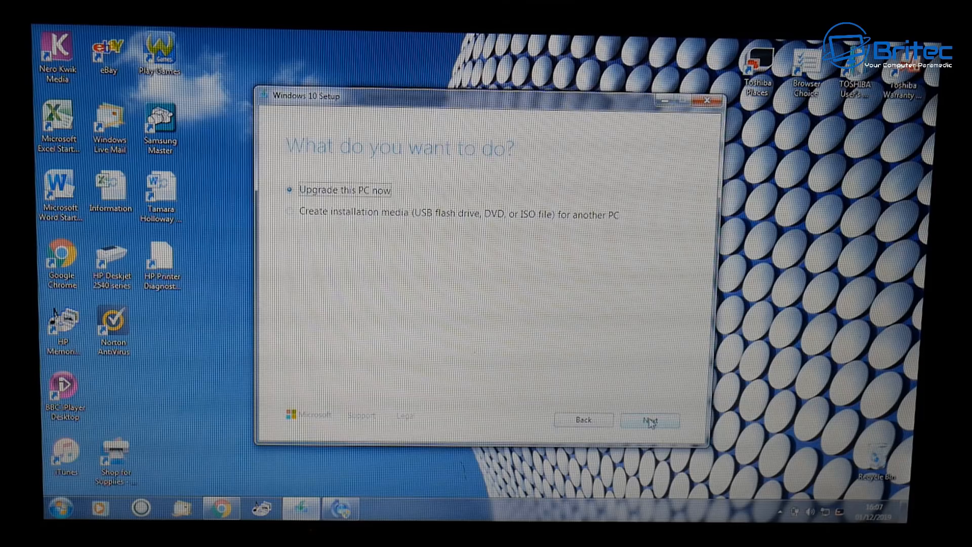
- Choose 'Upgrade this PC now' in Windows 10 Setup and continue
click(650, 420)
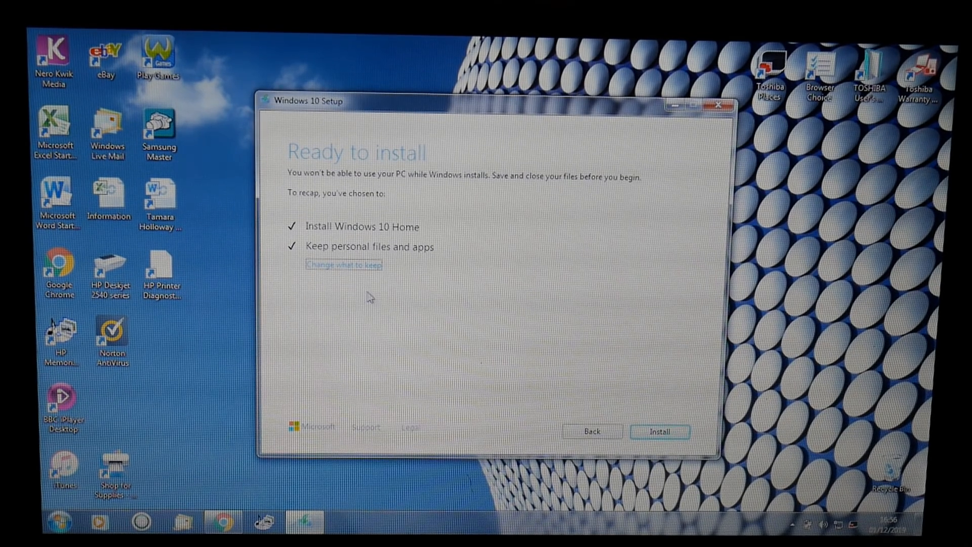
mouse_move(357, 281)
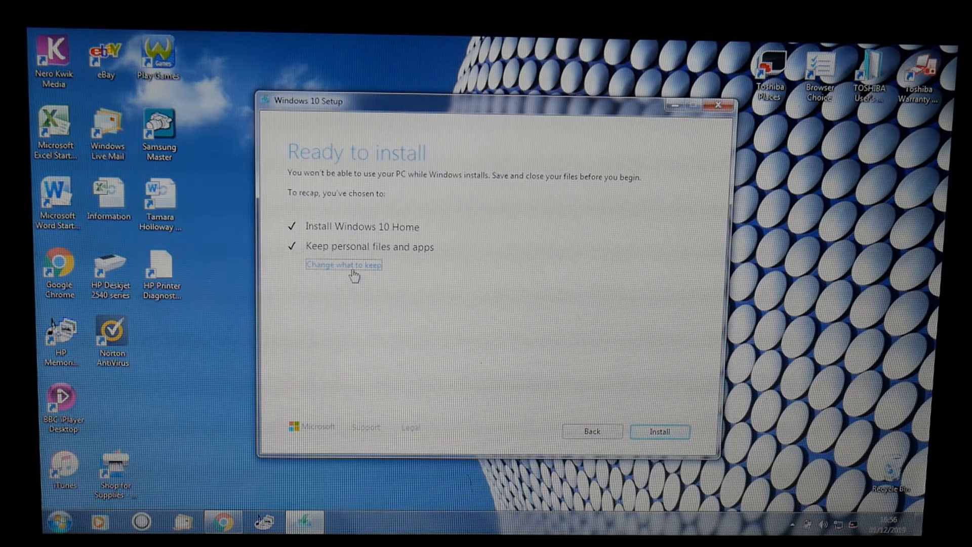
- Set the upgrade to keep personal files only and continue to install
click(343, 264)
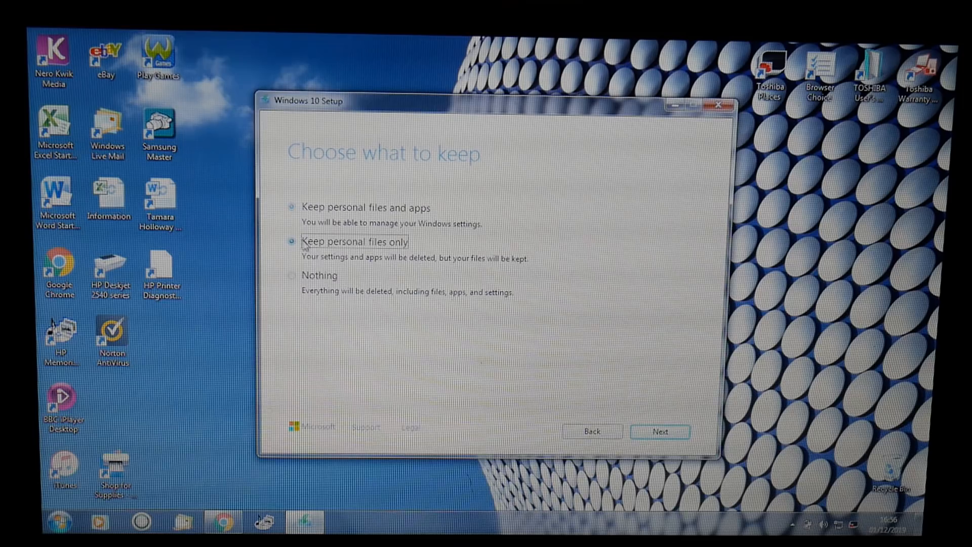
click(292, 242)
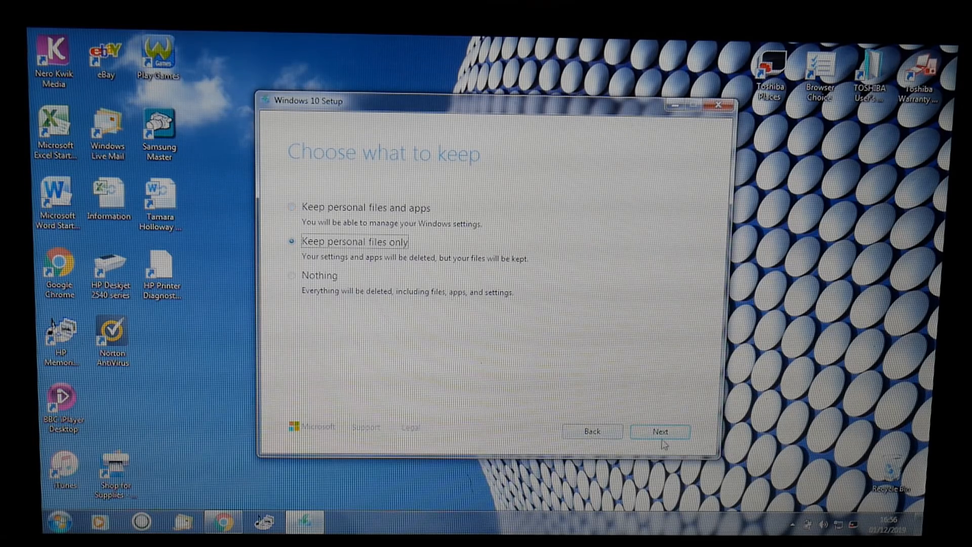
click(659, 431)
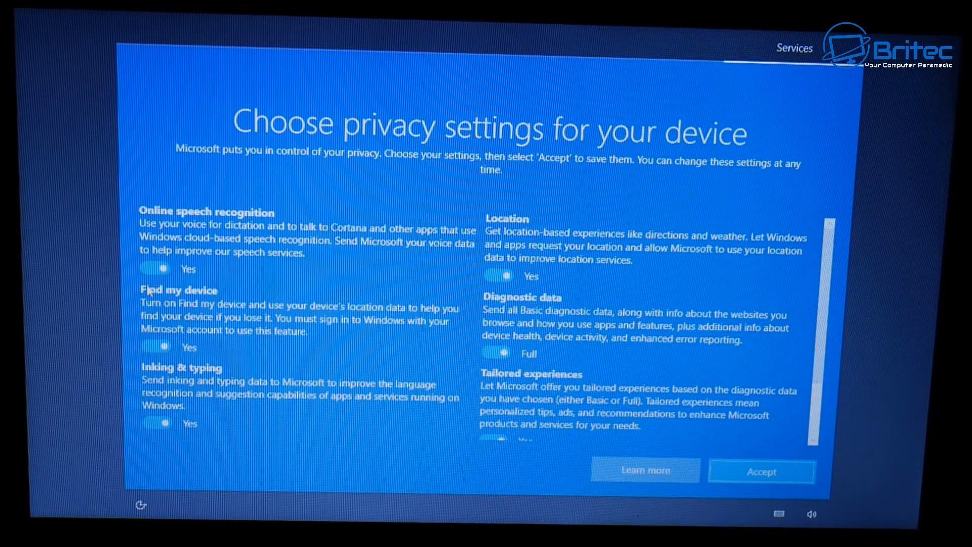
- Turn off speech recognition, Find my device and advertising ID, set diagnostics to Basic, accept
click(153, 268)
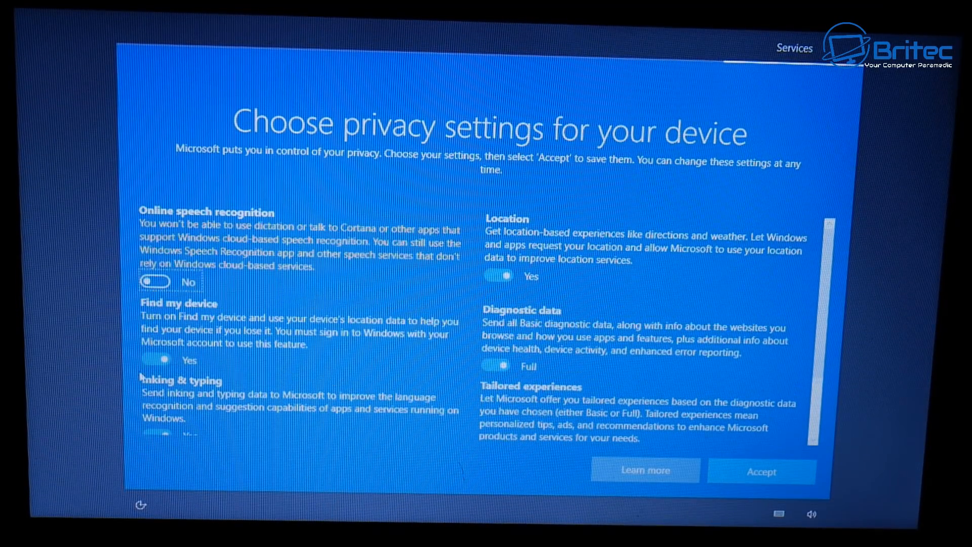
click(154, 359)
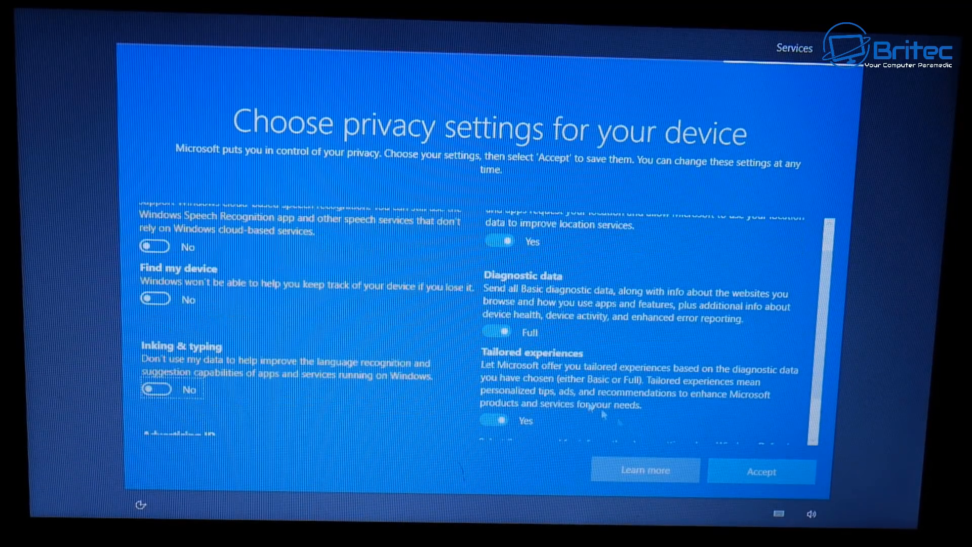
click(495, 332)
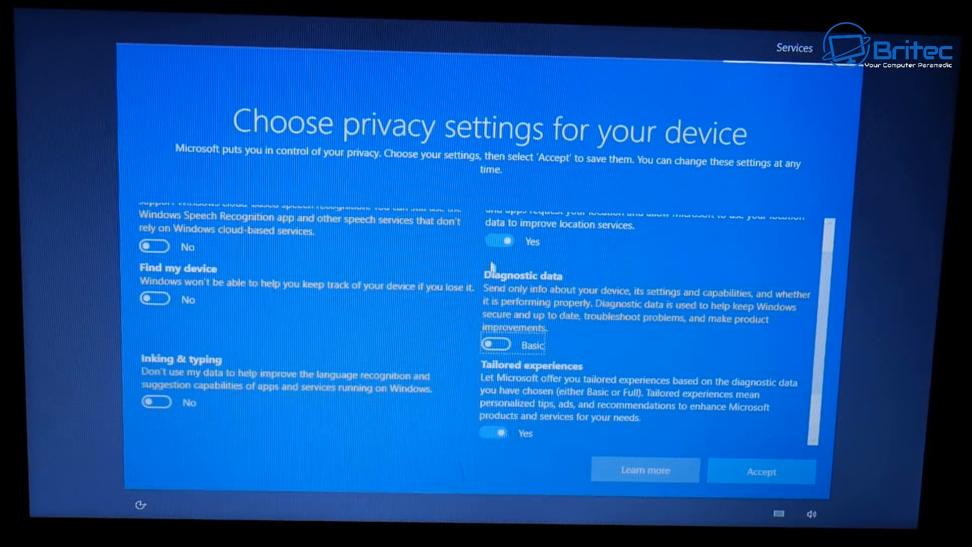
scroll(down, 3)
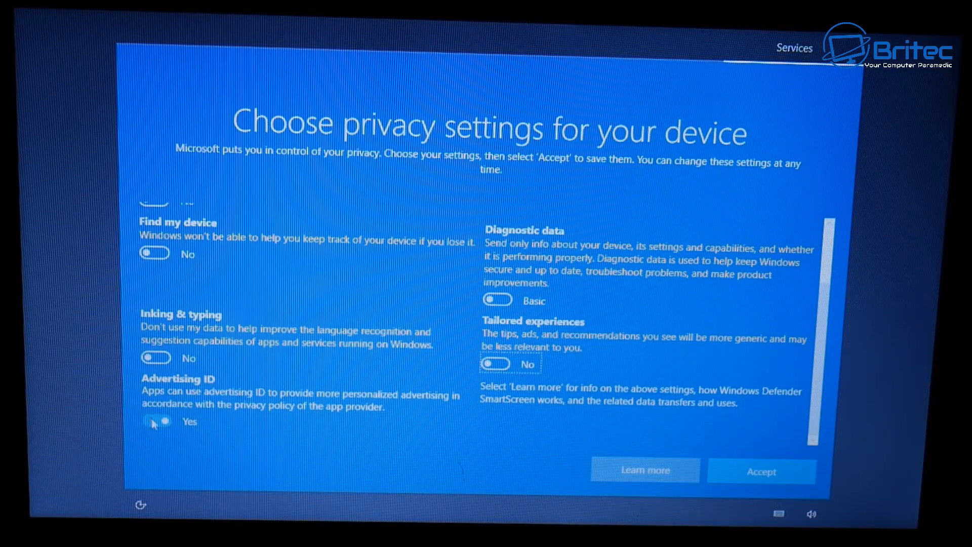
click(157, 420)
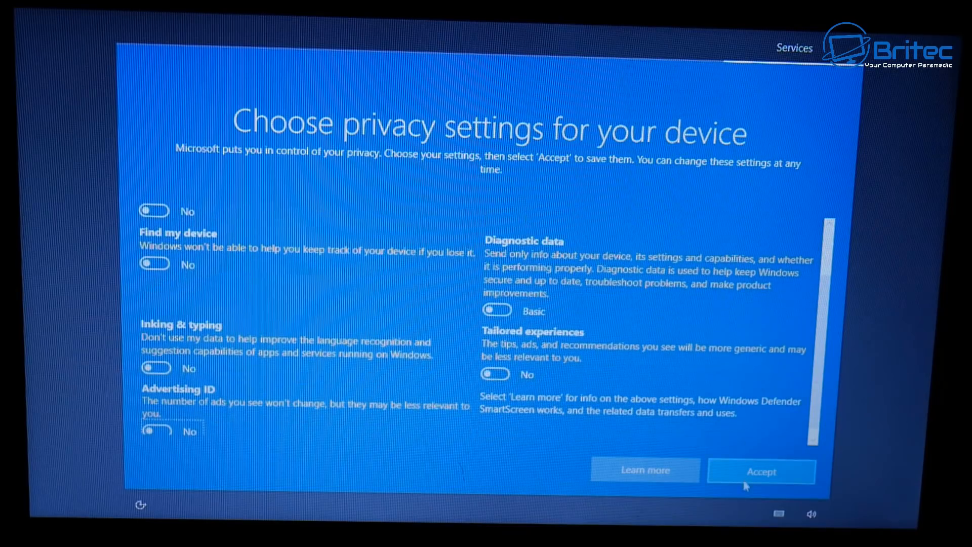
click(760, 471)
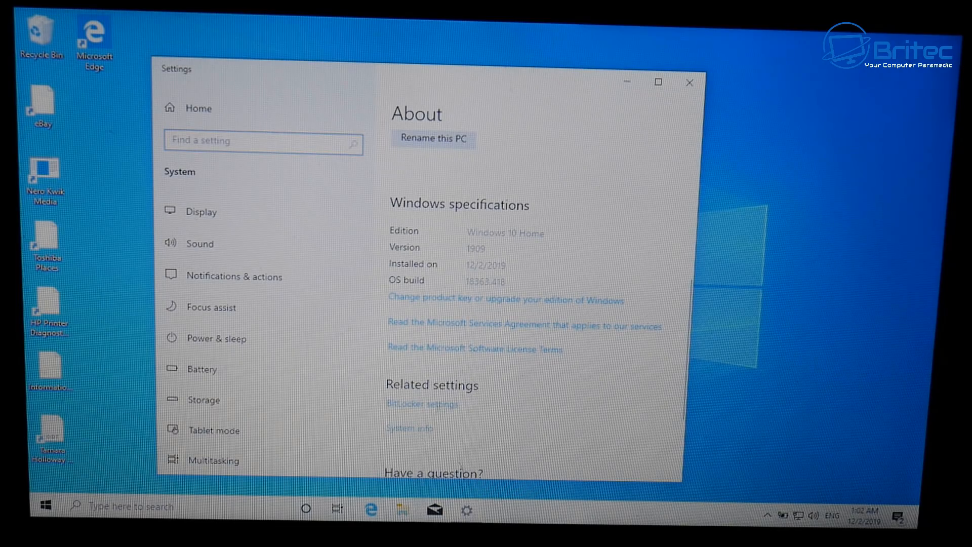
mouse_move(434, 375)
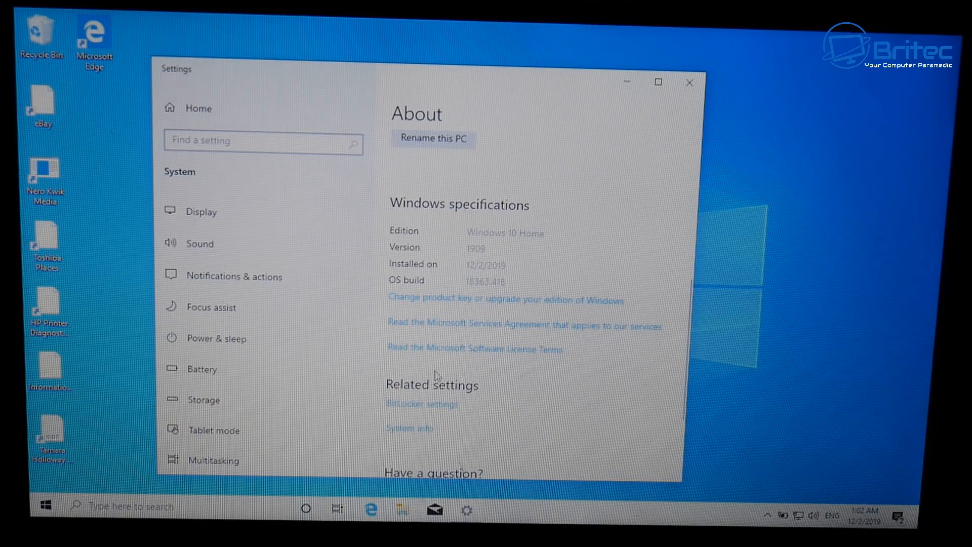
click(409, 427)
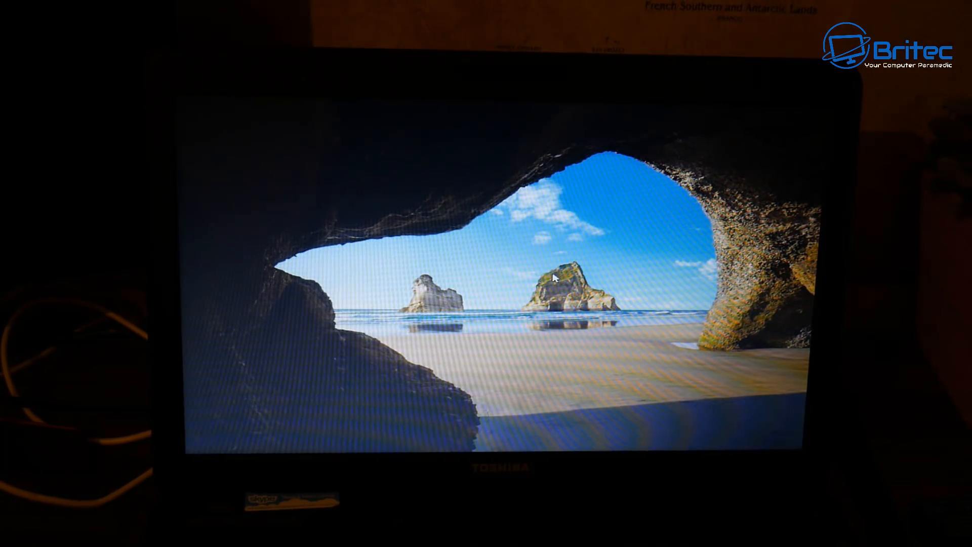
mouse_move(546, 369)
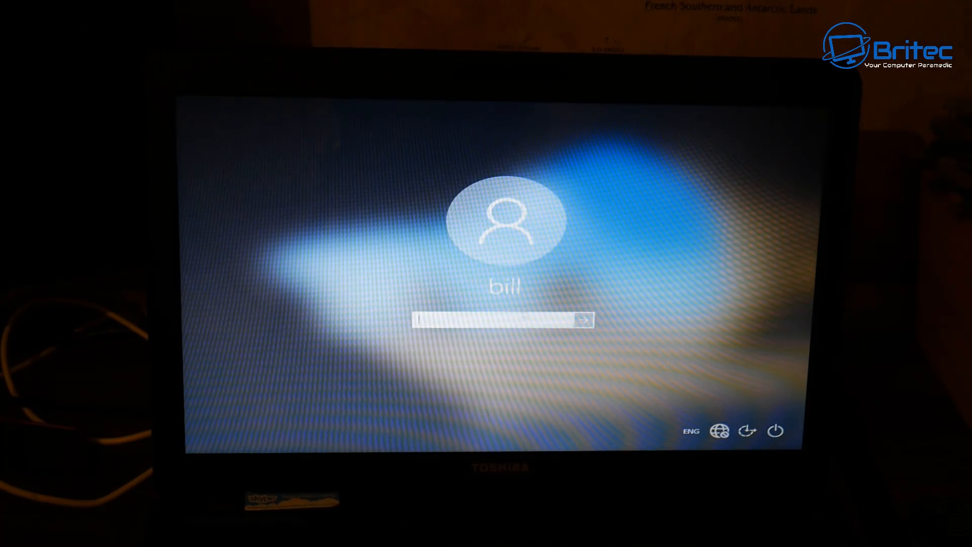
- Enter the account password at the Windows 10 lock screen and sign in
text(••••)
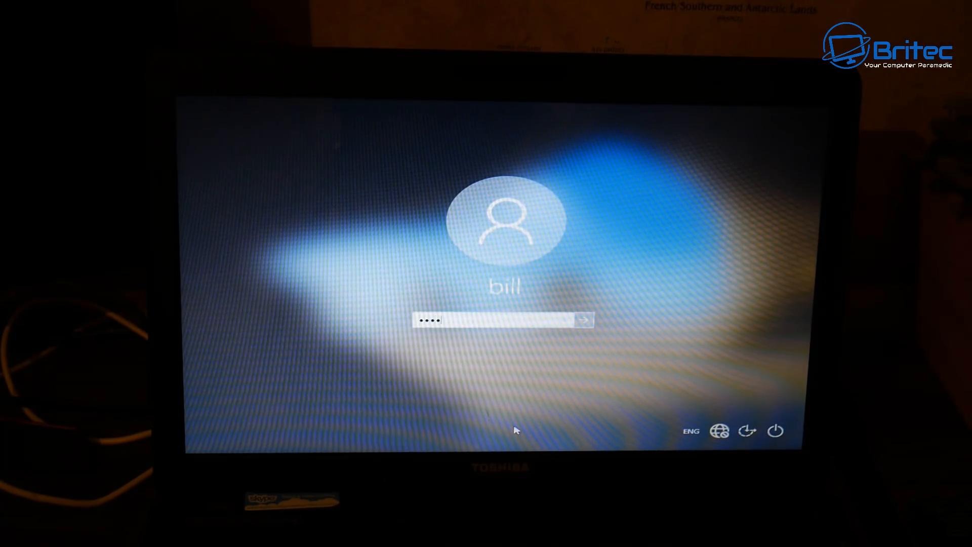
text(•)
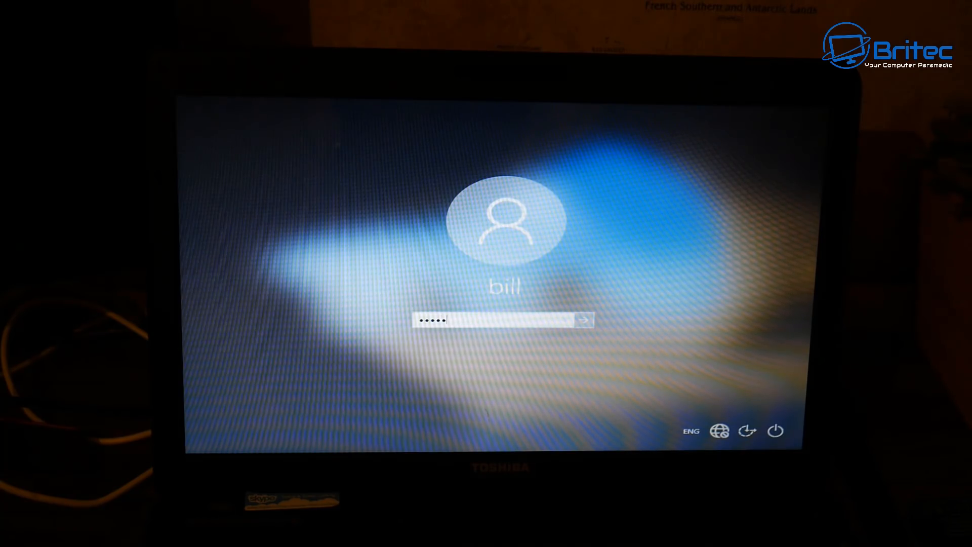
click(581, 320)
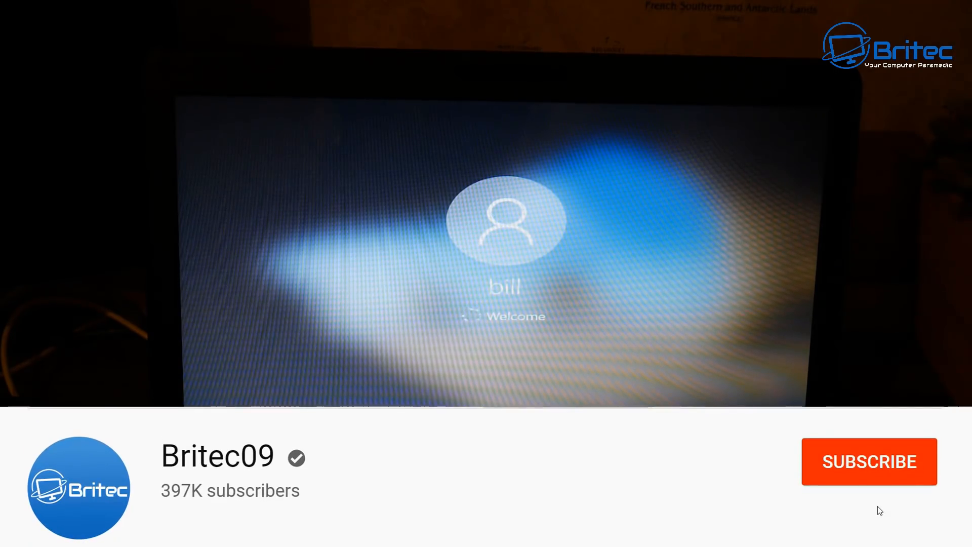
- Subscribe to Britec09 and show its All/Personalized notification options
click(869, 462)
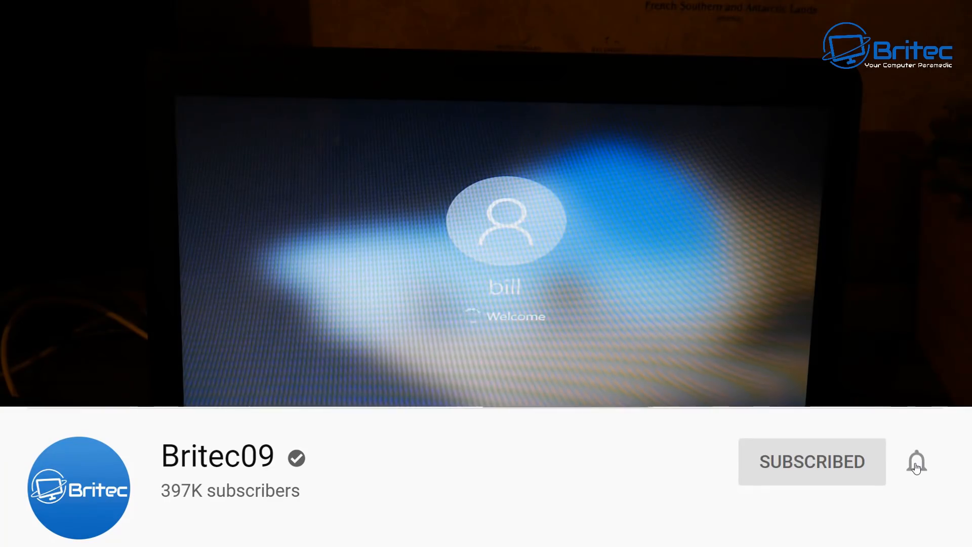
click(916, 461)
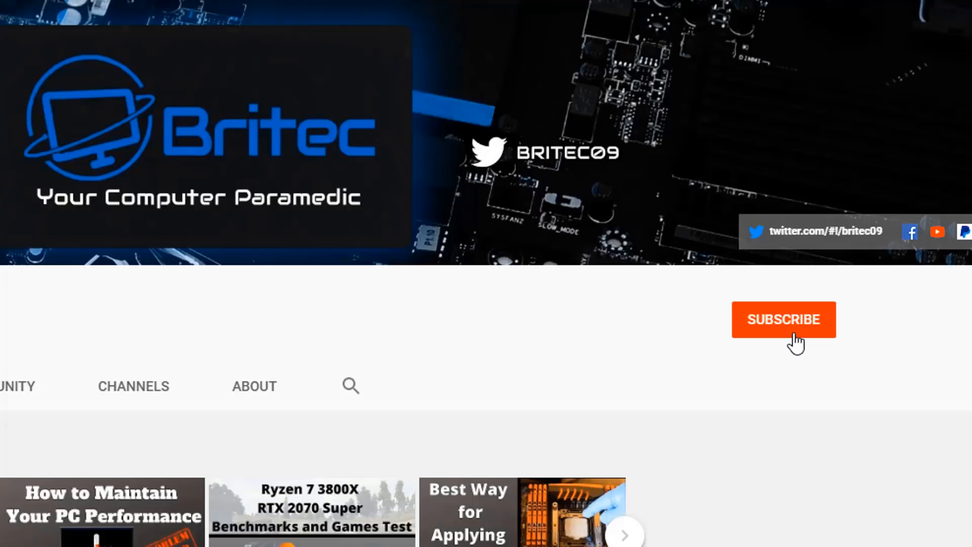
click(783, 319)
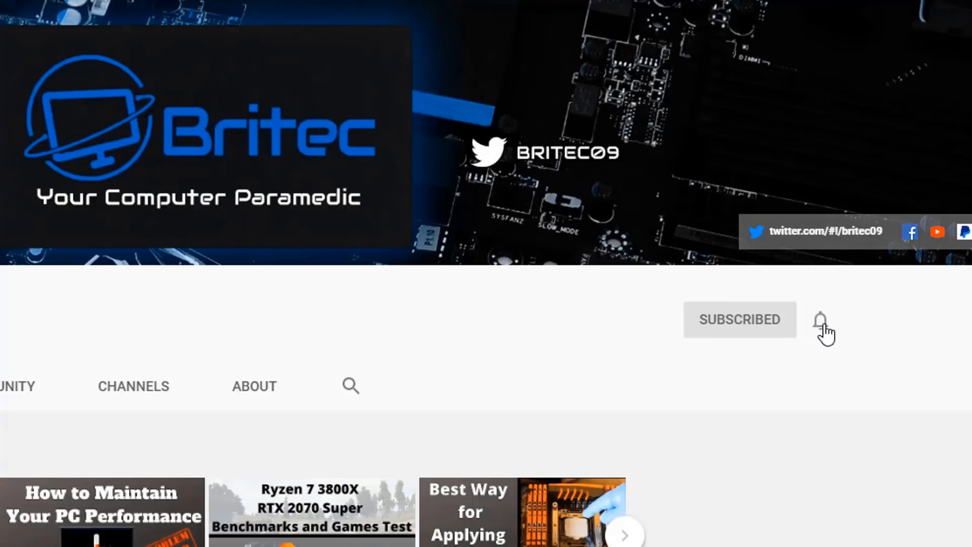
click(820, 320)
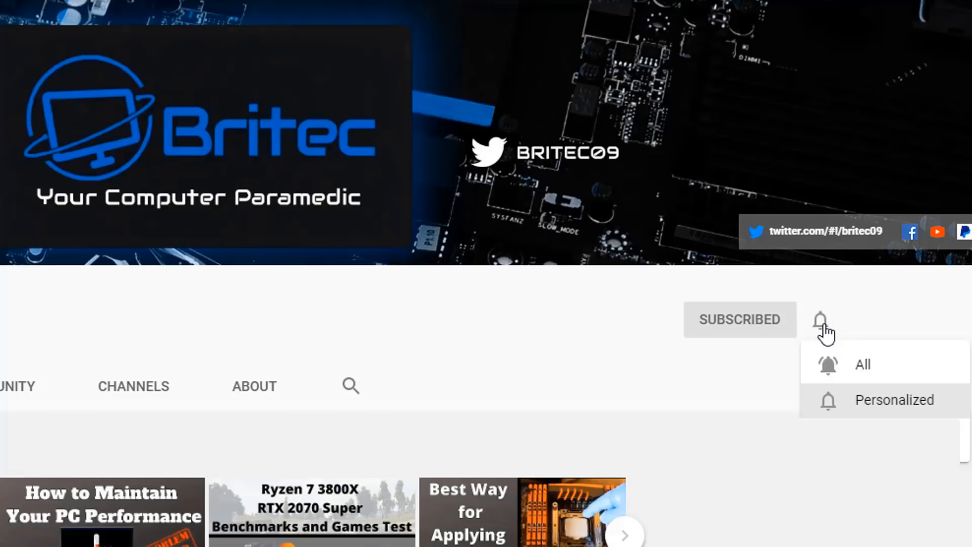